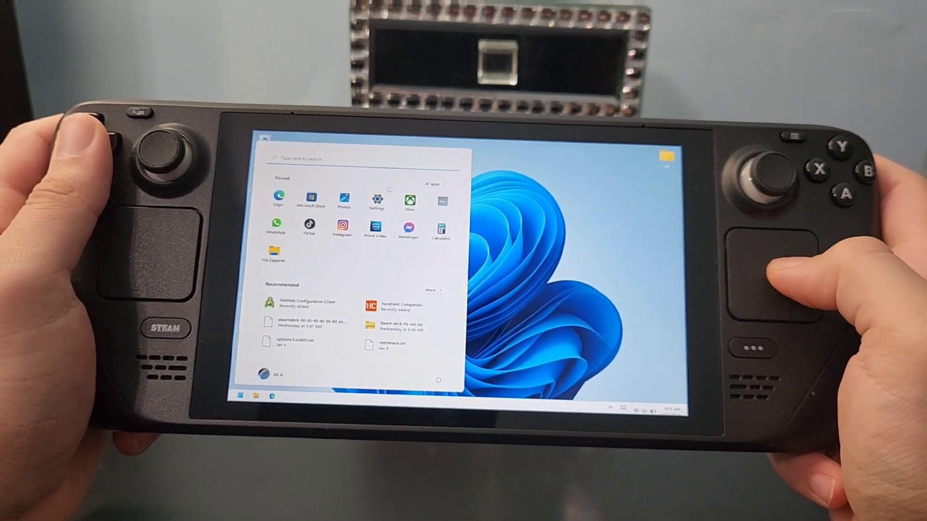
Launch Windows Settings from the Start menu to reach the System page.
left_click(376, 198)
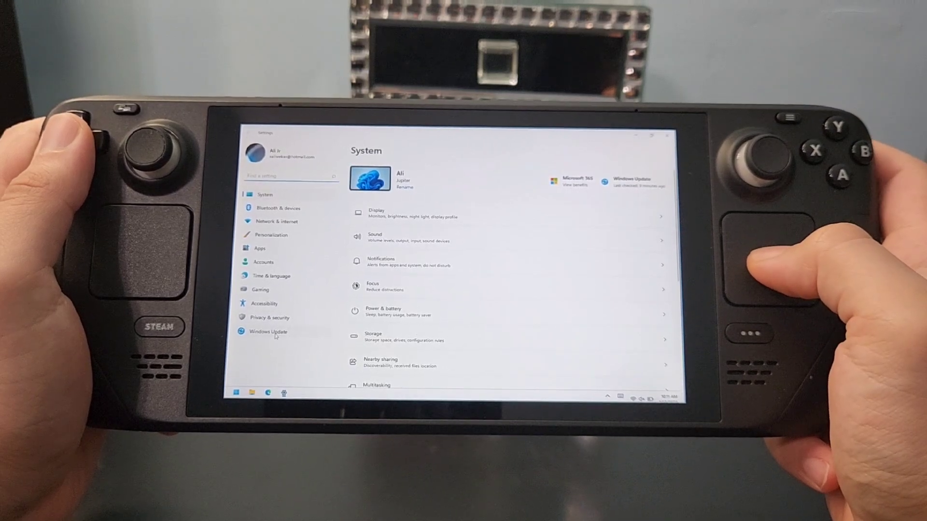
left_click(266, 332)
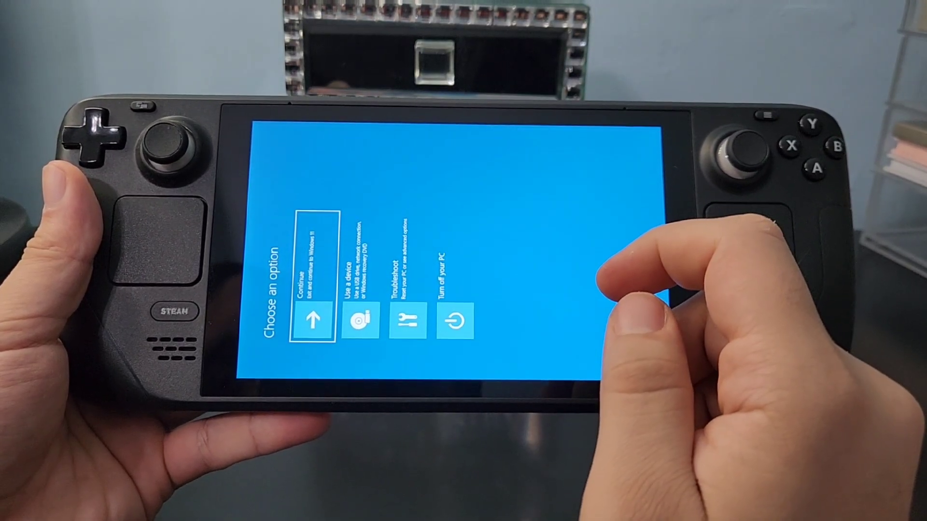
Choose an option in the Windows recovery startup screen.
left_click(412, 321)
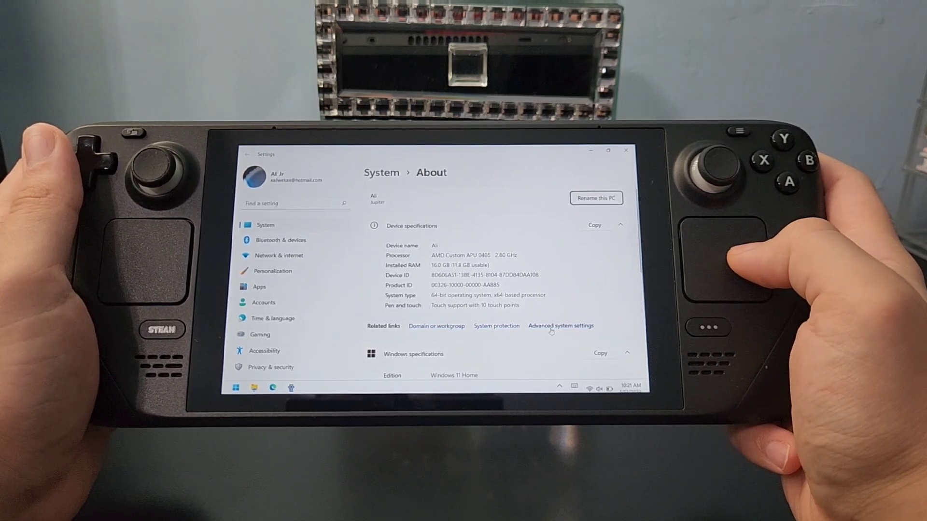
Set visual effects to best performance and a custom 10000/10000 MB paging file on C.
left_click(560, 326)
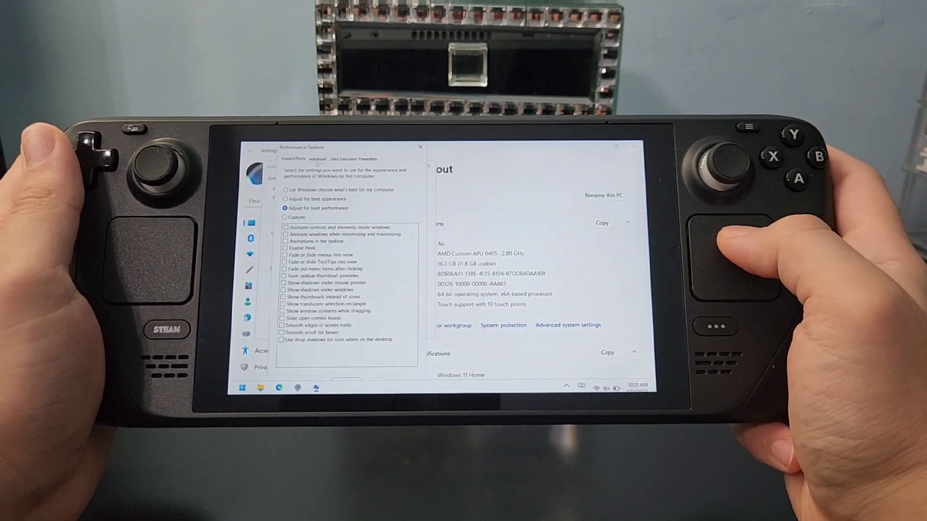
left_click(318, 160)
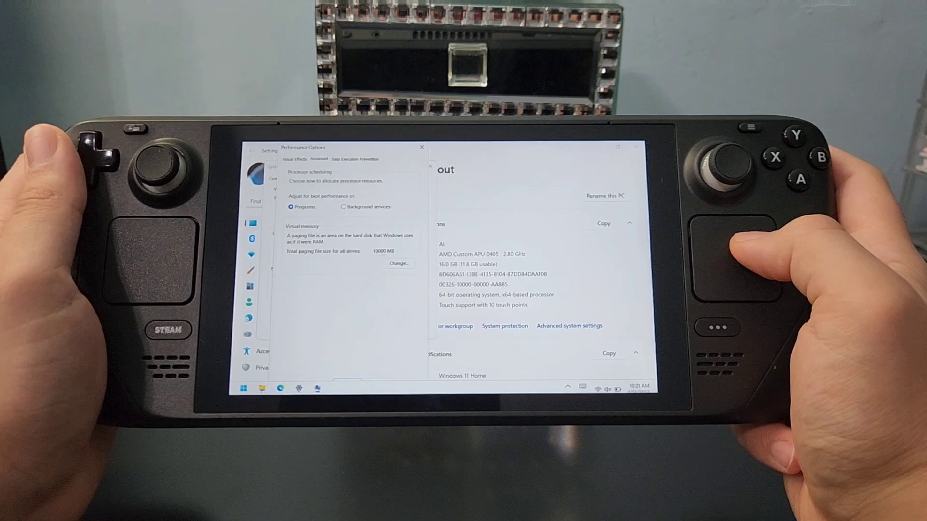
left_click(398, 263)
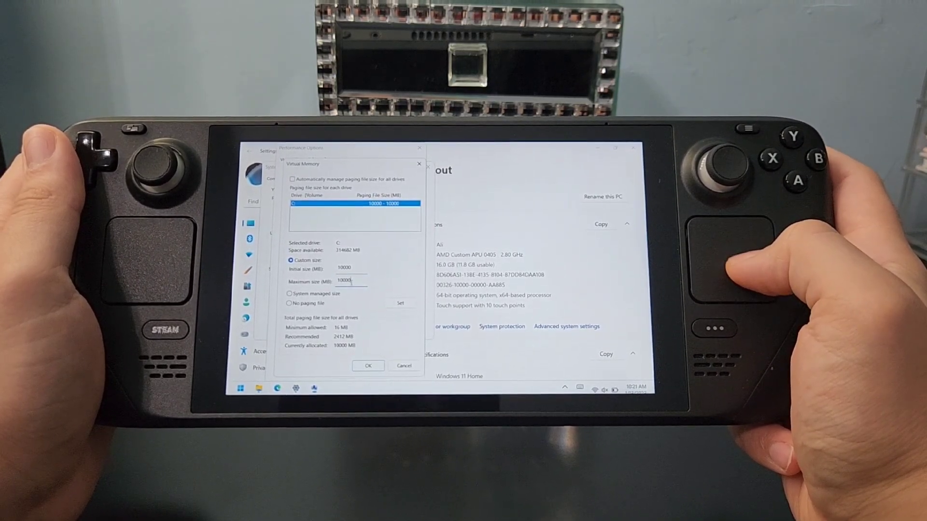
left_click(368, 366)
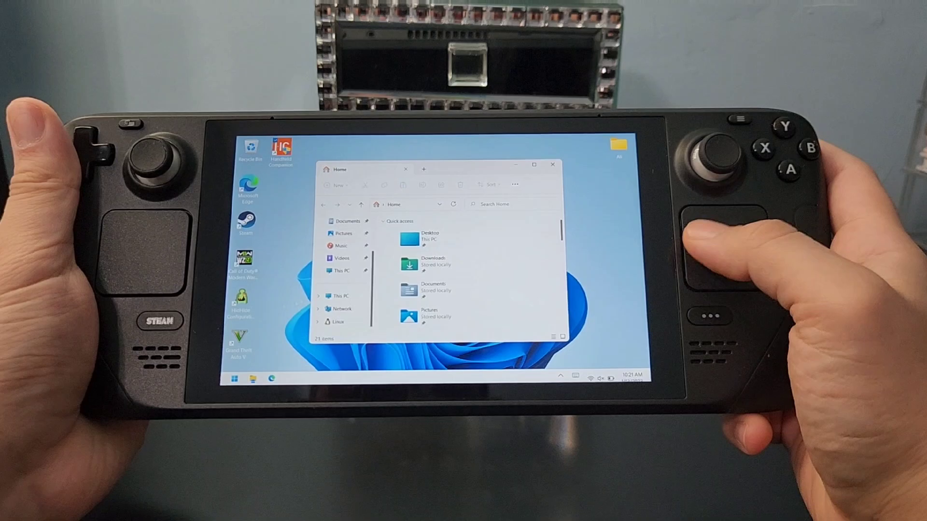
Launch AMD Software: Adrenalin Edition to reach the game's graphics settings.
left_click(238, 378)
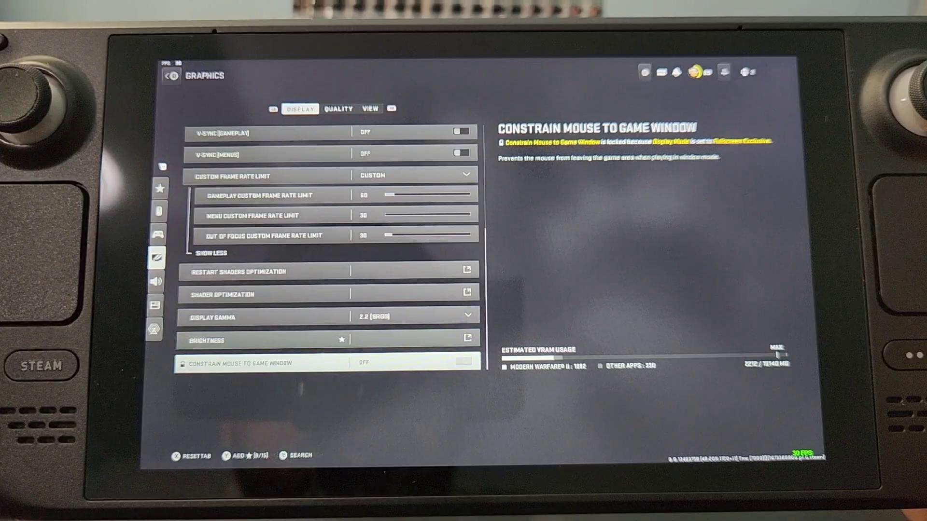
Leave the Display settings (V-Sync off, 60/30 FPS limits) for the Quality tab.
left_click(339, 109)
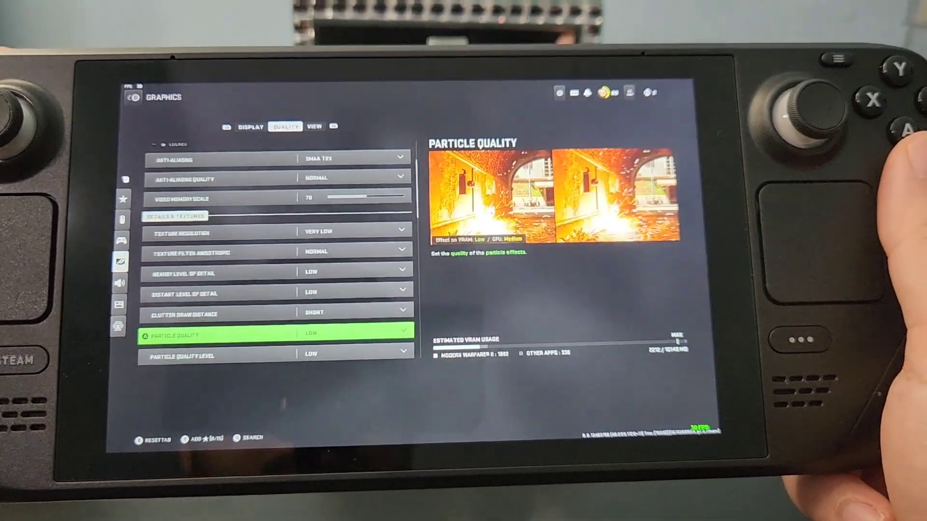
Set quality options low or off, with Spot Cache Ultra.
scroll("down", 3)
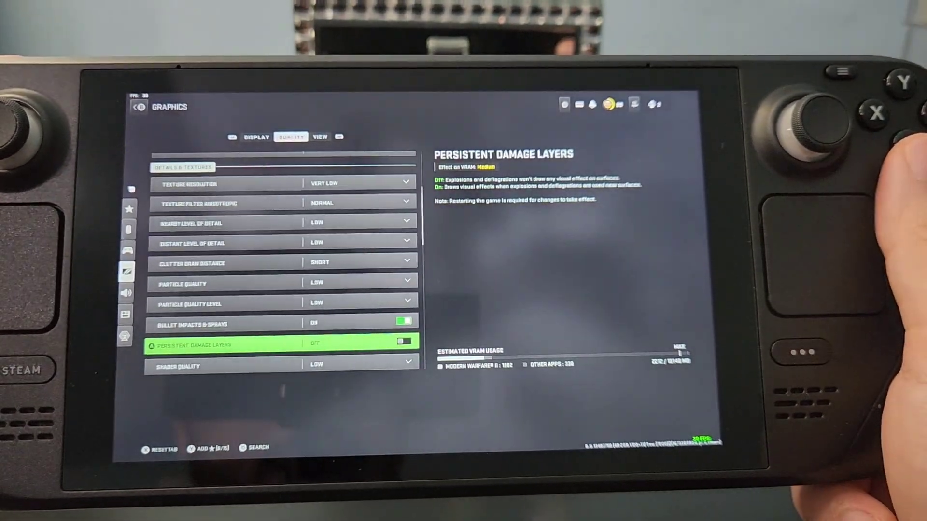
scroll("down", 3)
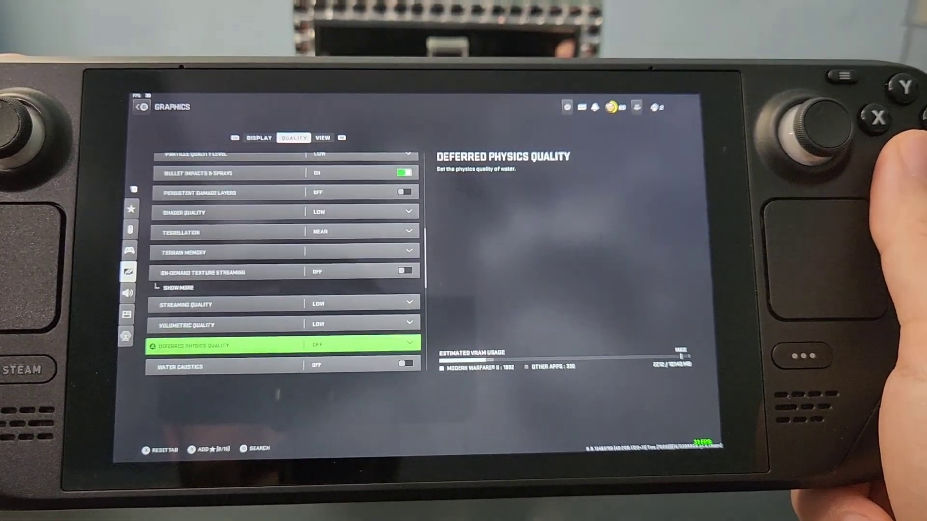
scroll("down", 3)
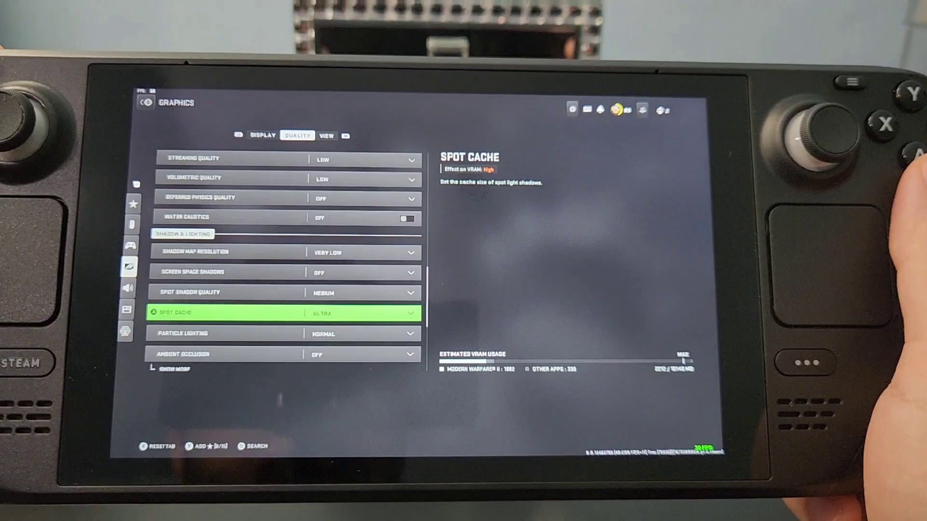
left_click(360, 313)
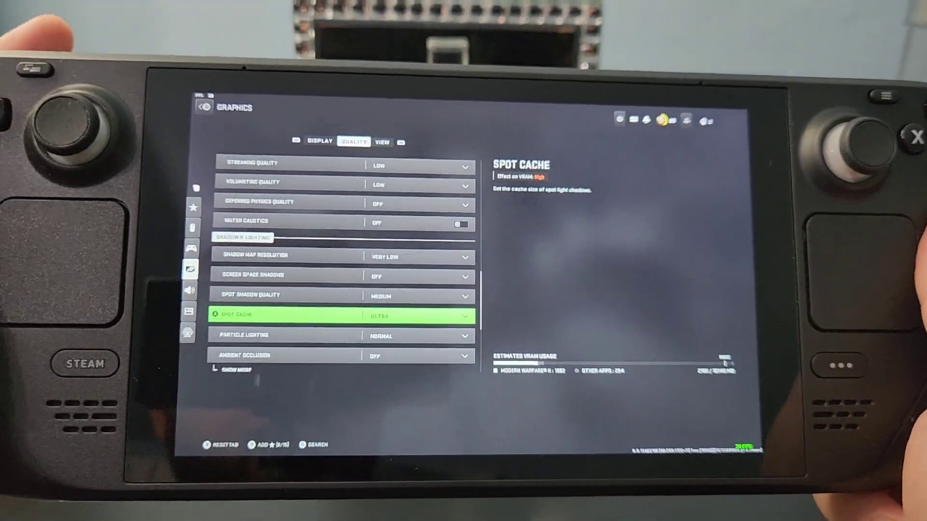
scroll("down", 3)
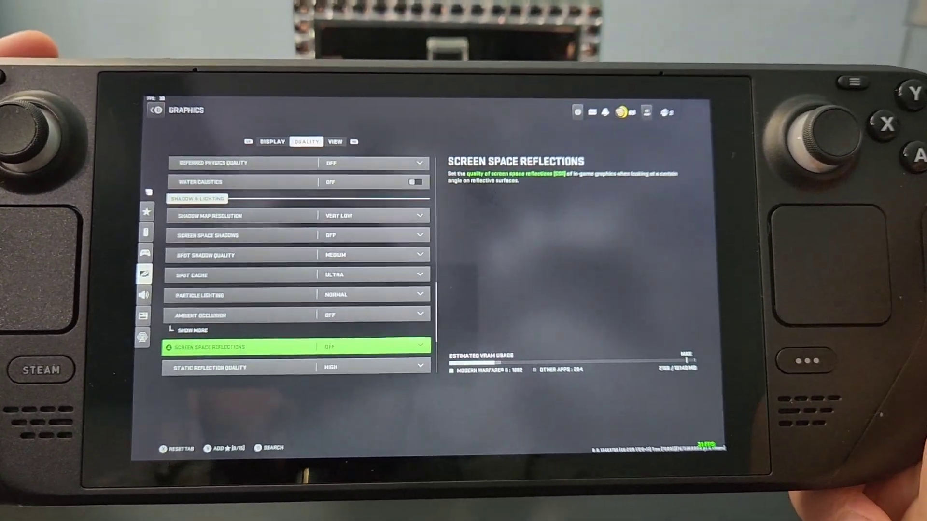
scroll("down", 3)
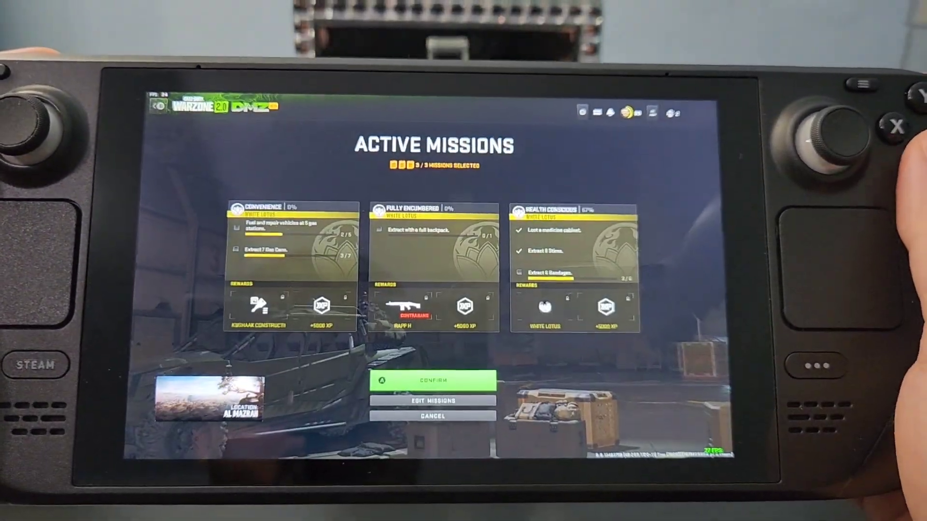
Confirm the three active DMZ missions and the loadout to start matchmaking in Al Mazrah.
left_click(432, 382)
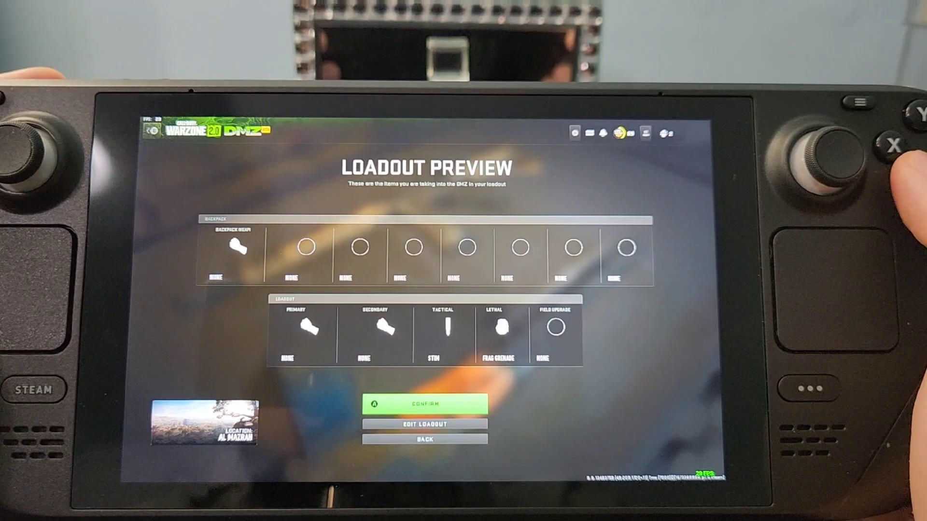
left_click(429, 404)
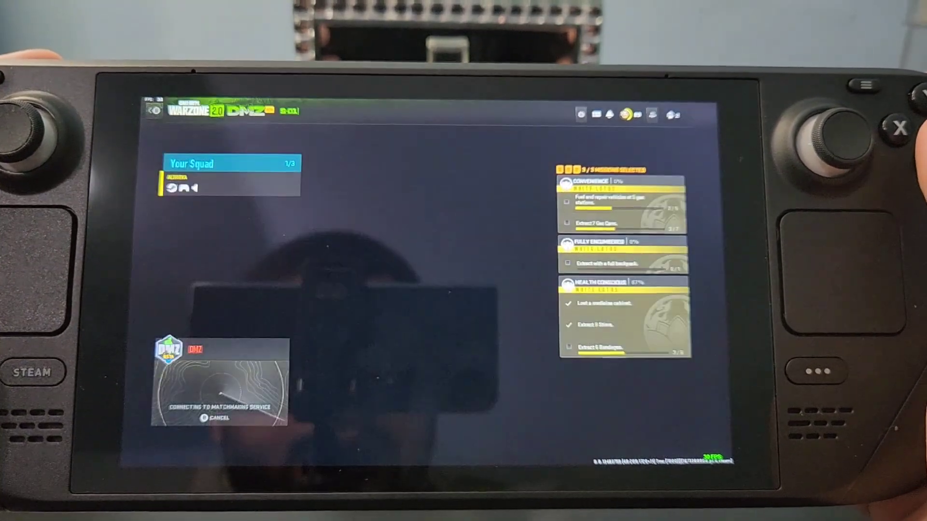